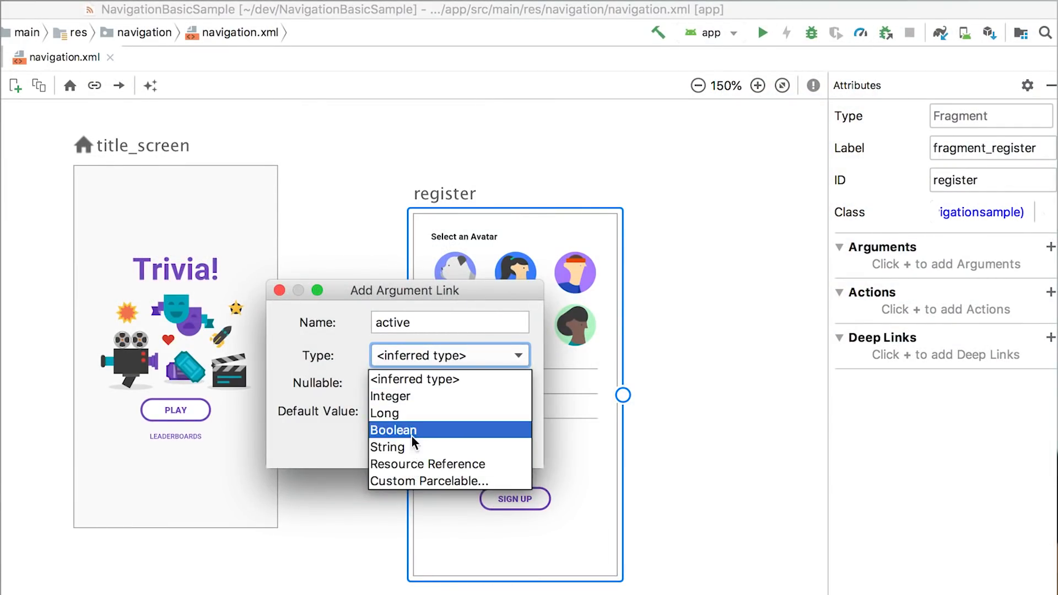
# Step: Add the Boolean 'active' argument and set the title_screen-to-register action's enter animation to fade_in
pyautogui.click(393, 430)
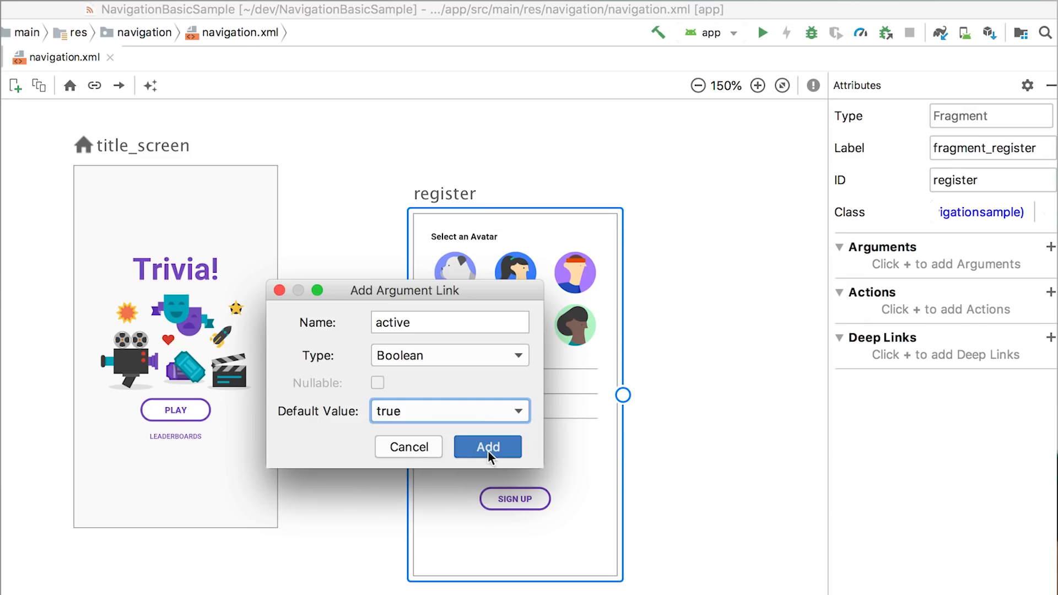
pyautogui.click(487, 447)
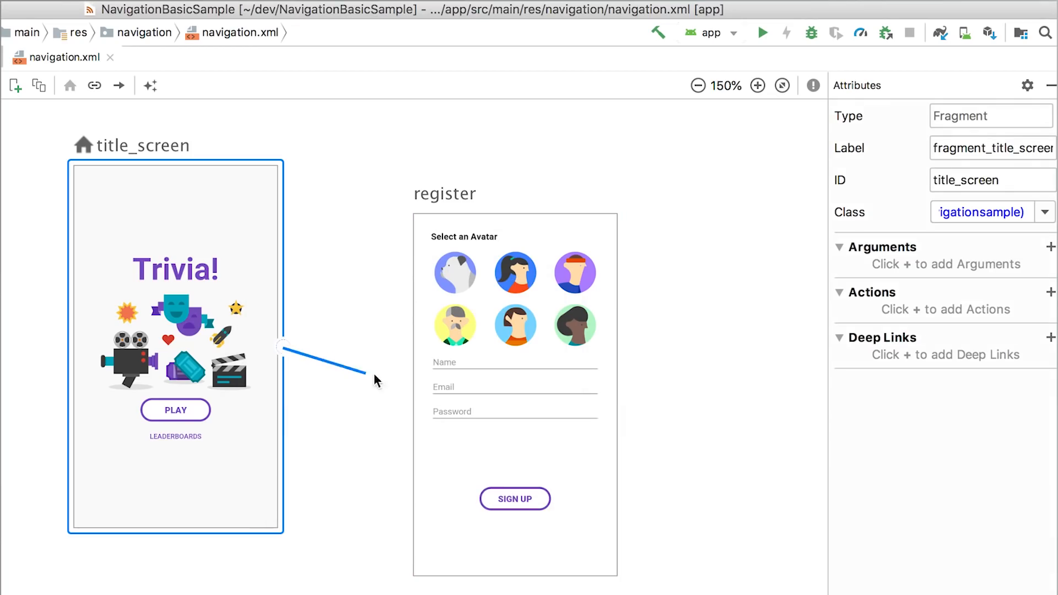
pyautogui.click(955, 238)
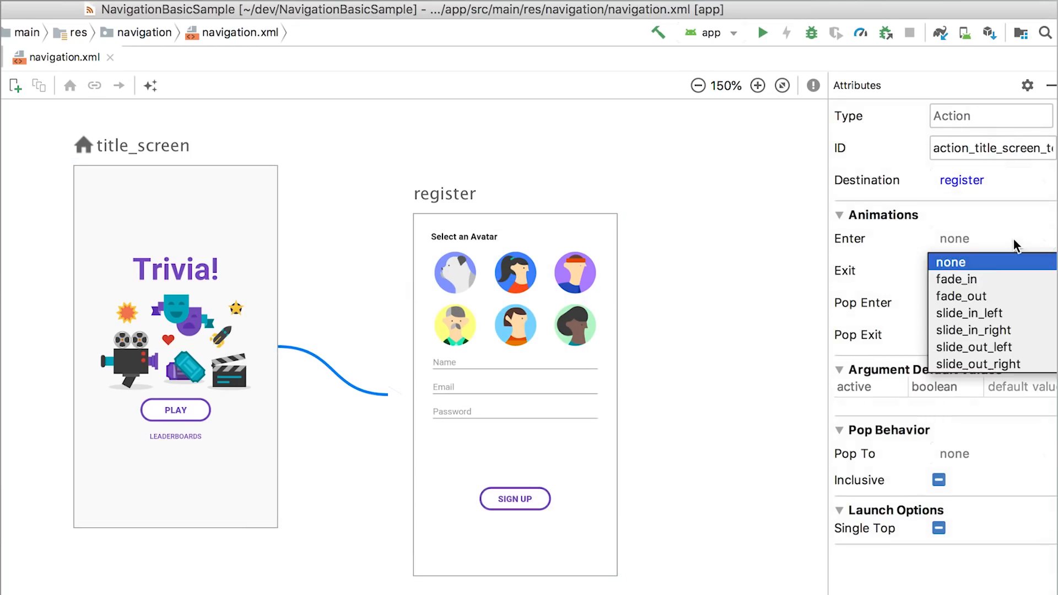
pyautogui.click(957, 279)
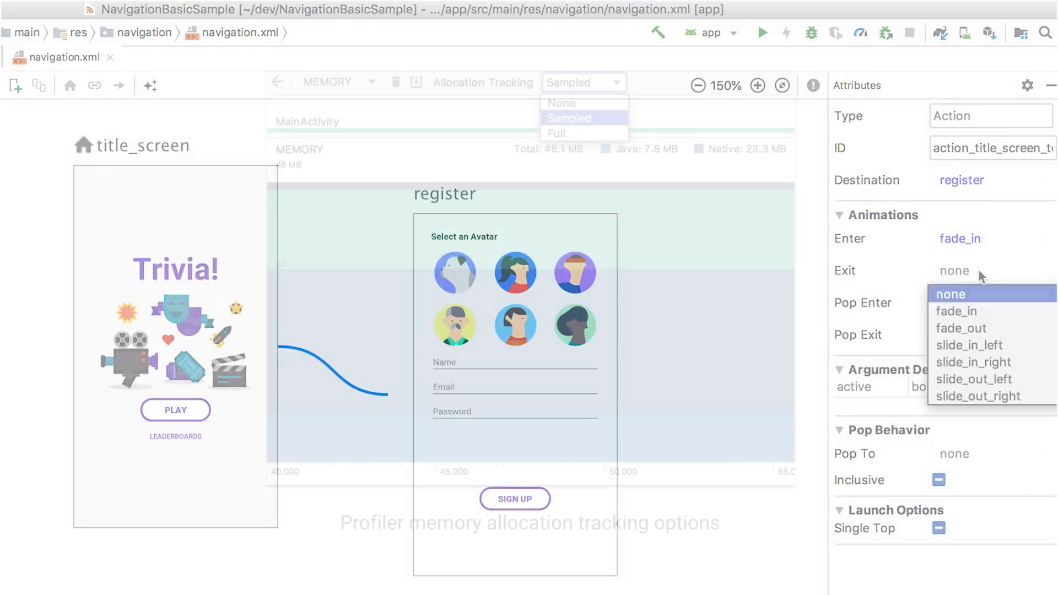